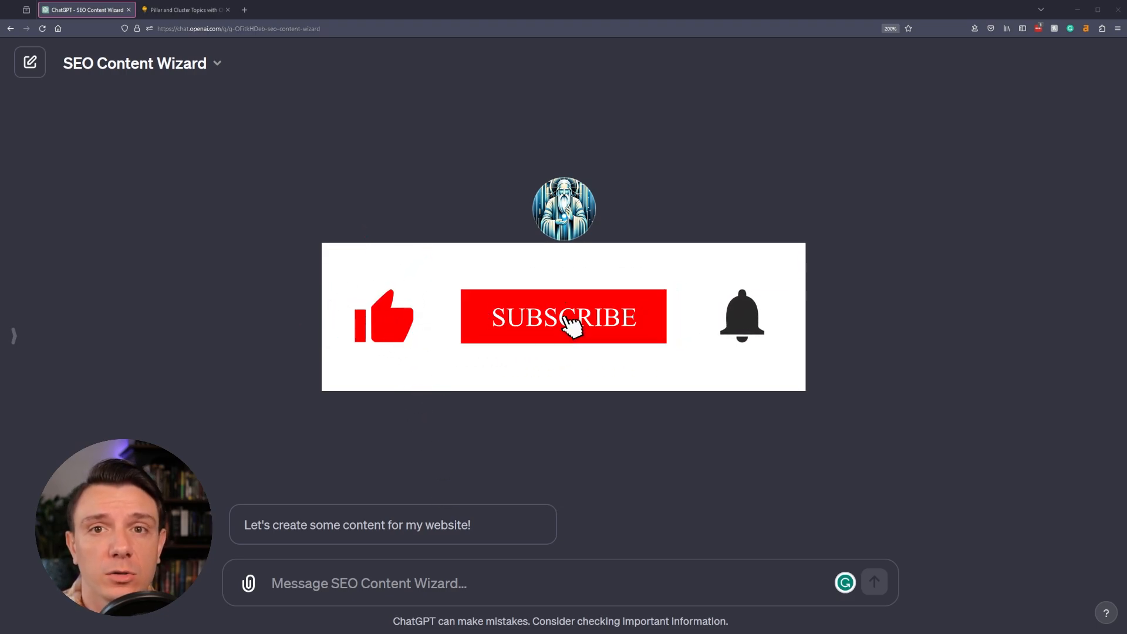
Begin with the 'Let's create some content for my website!' starter.
left_click(564, 317)
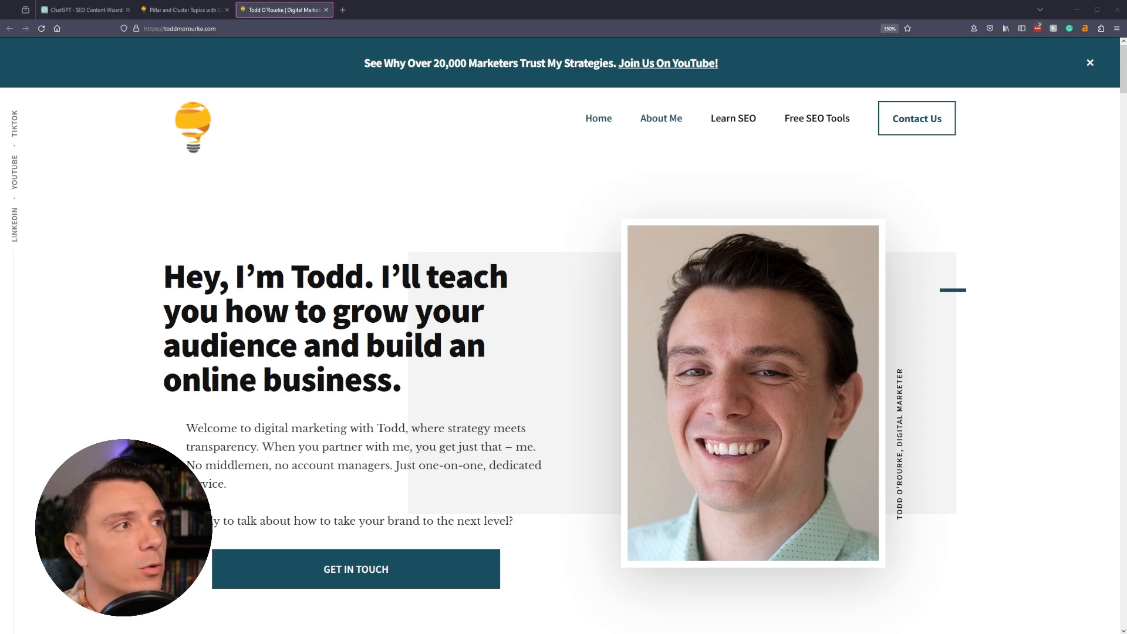
Copy the toddmorourke.com homepage URL and return to the ChatGPT tab.
left_click(180, 29)
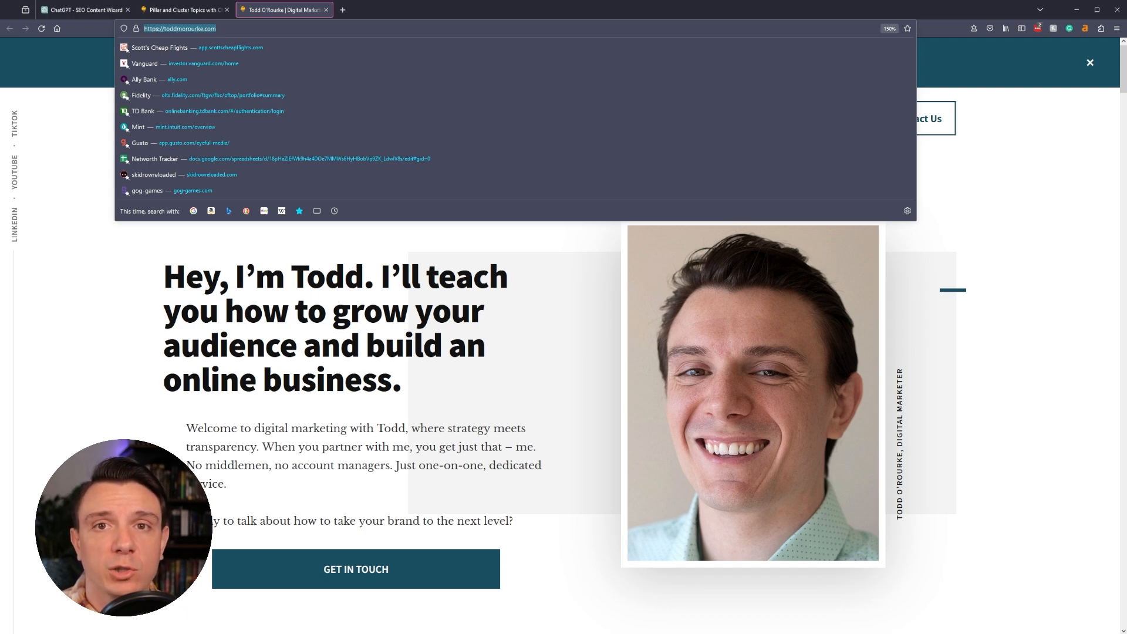
left_click(83, 9)
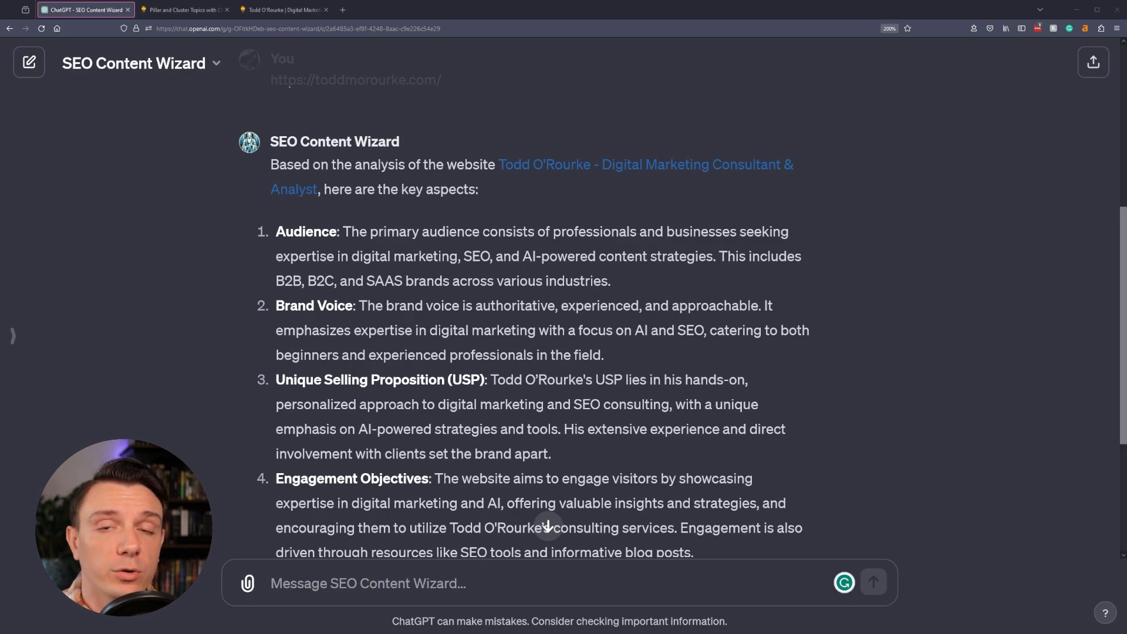
Read the wizard's site analysis covering audience, brand voice, USP, engagement goals and tone.
scroll("down", 3)
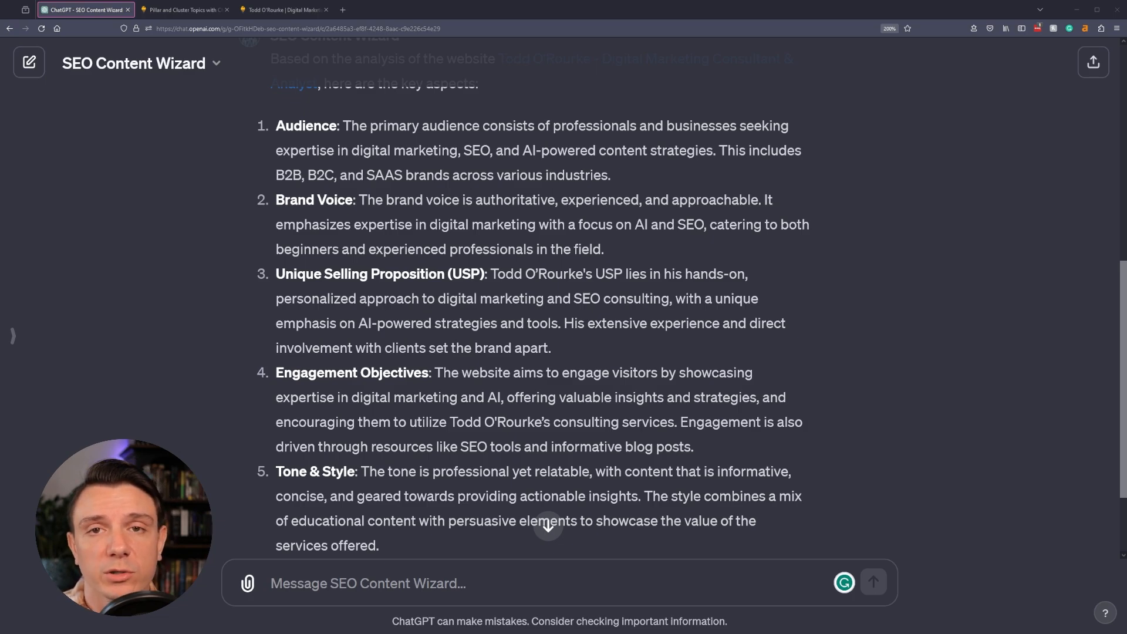
scroll("down", 3)
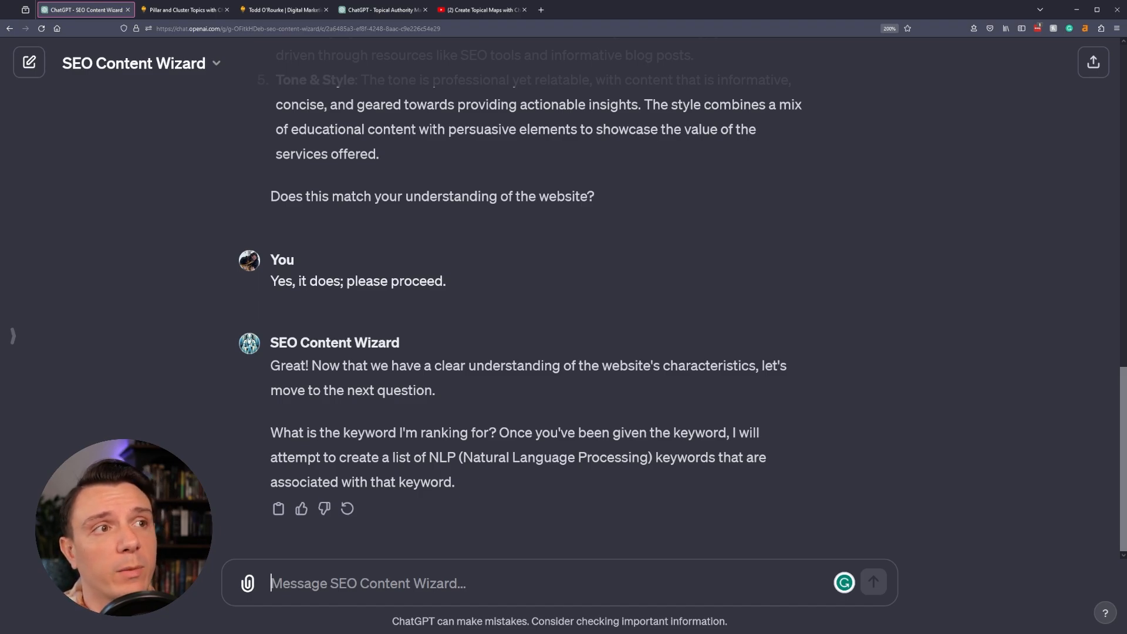
Reply 'Yes, it does; please proceed.' to confirm the analysis.
left_click(481, 9)
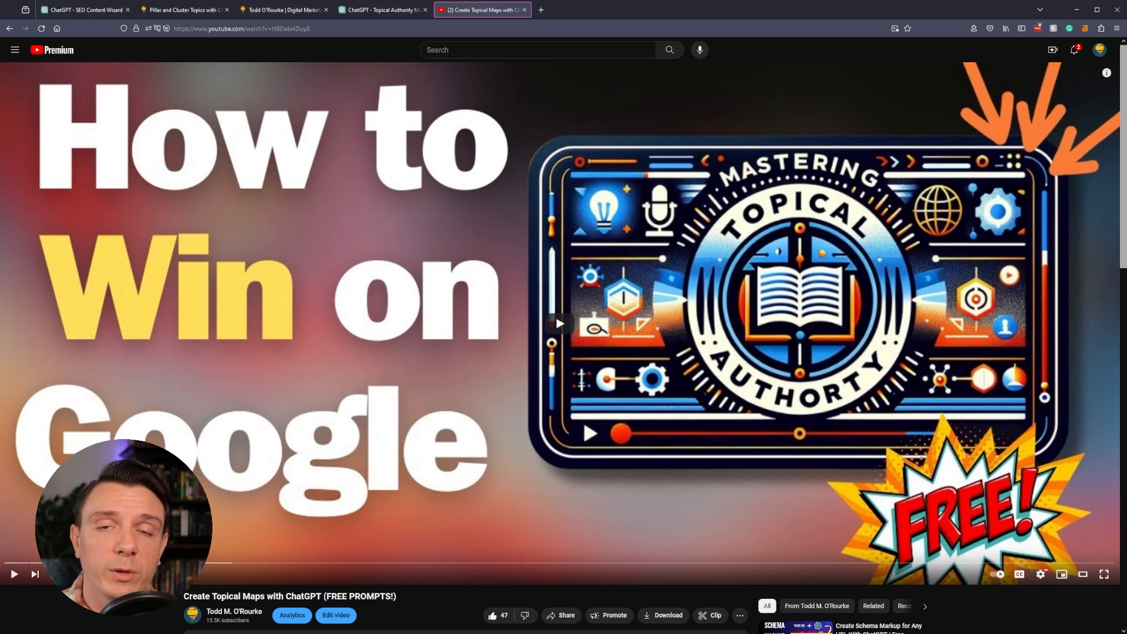
Show the 'Create Topical Maps with ChatGPT' YouTube video tab.
left_click(83, 9)
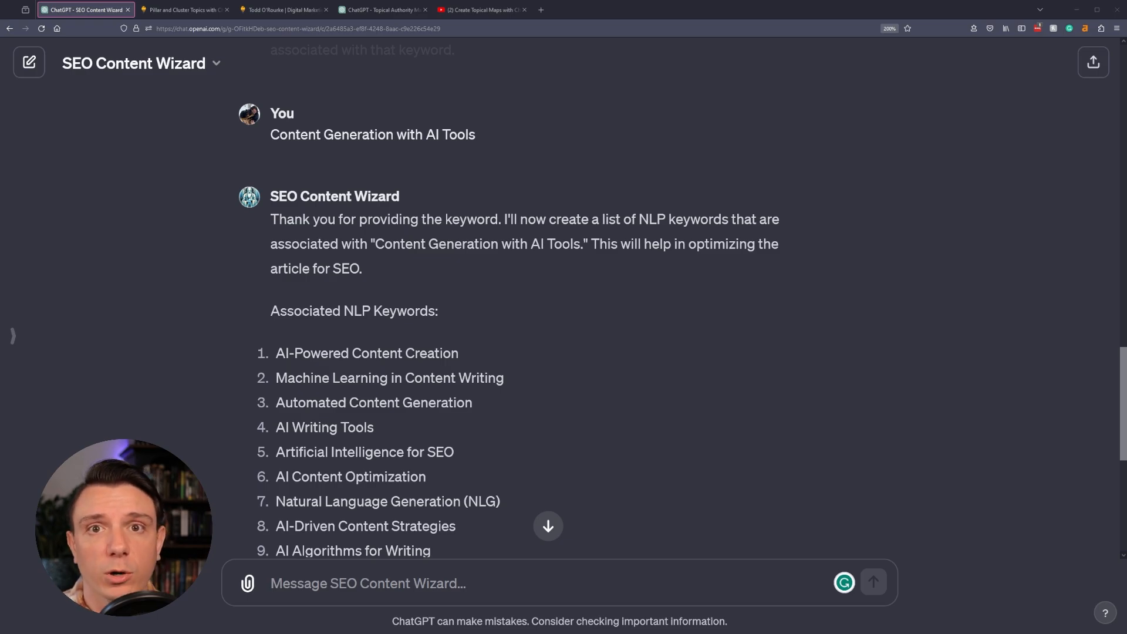
Send 'Content Generation with AI Tools' as the keyword and review the NLP keyword list.
scroll("down", 3)
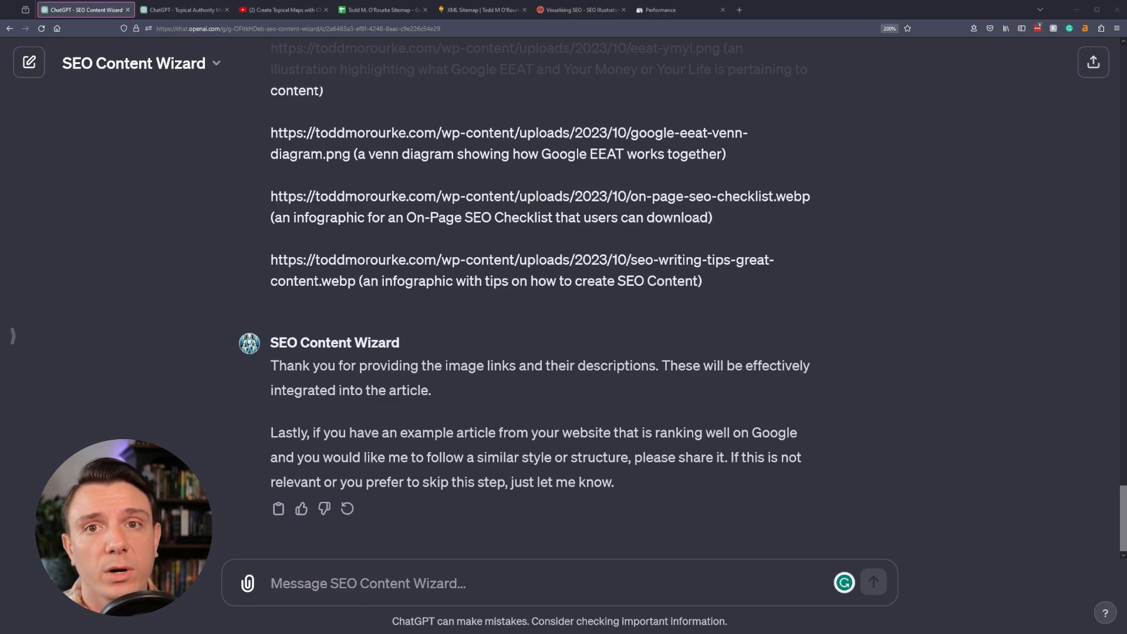
type("https://toddmorourke.com/learn/write-amazing-content-chatgpt/")
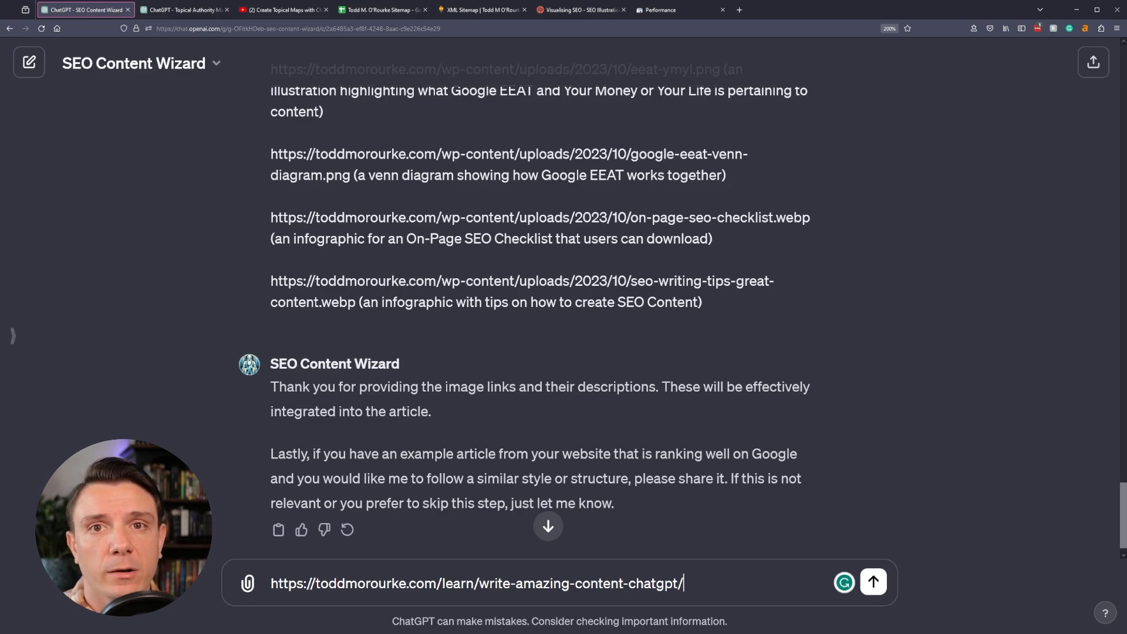
left_click(872, 582)
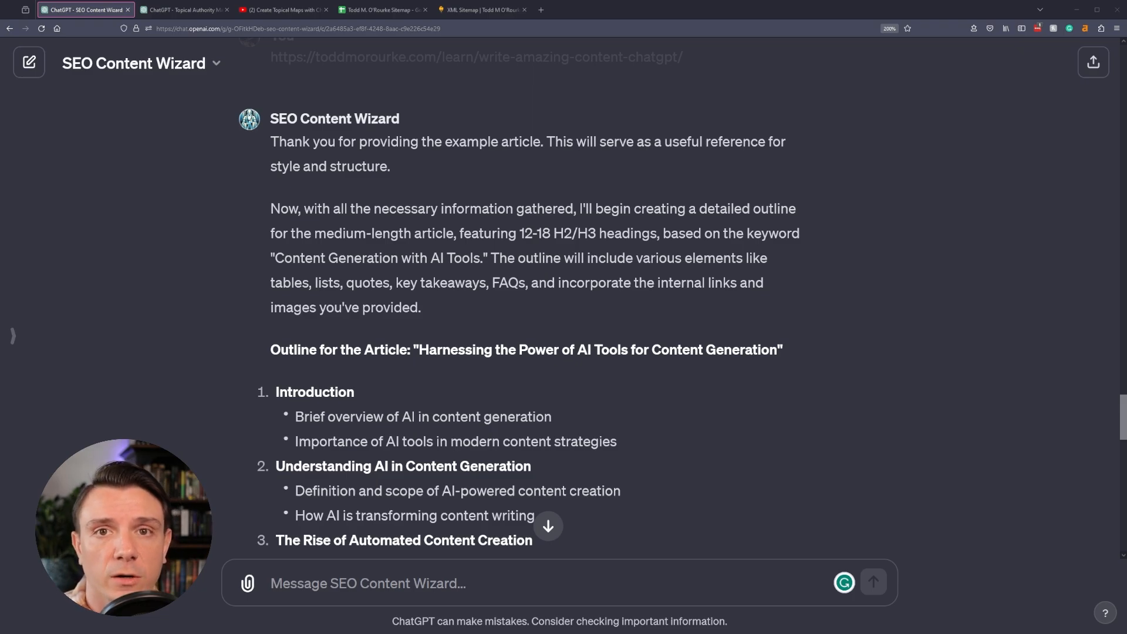
Scroll through the outline 'Harnessing the Power of AI Tools for Content Generation'.
scroll("down", 3)
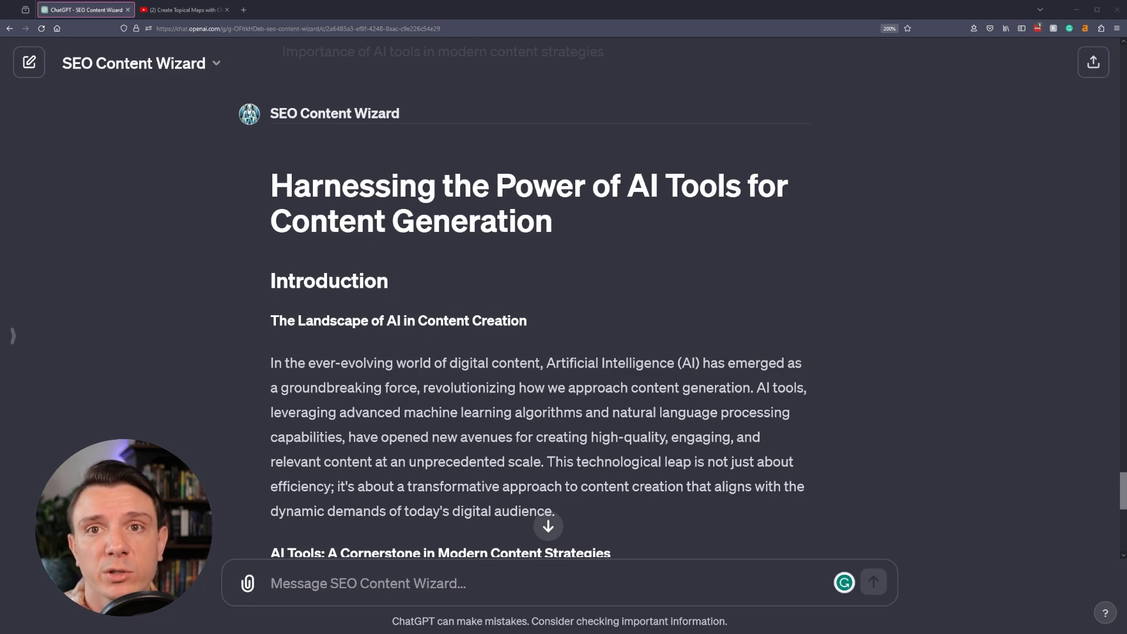
scroll("down", 3)
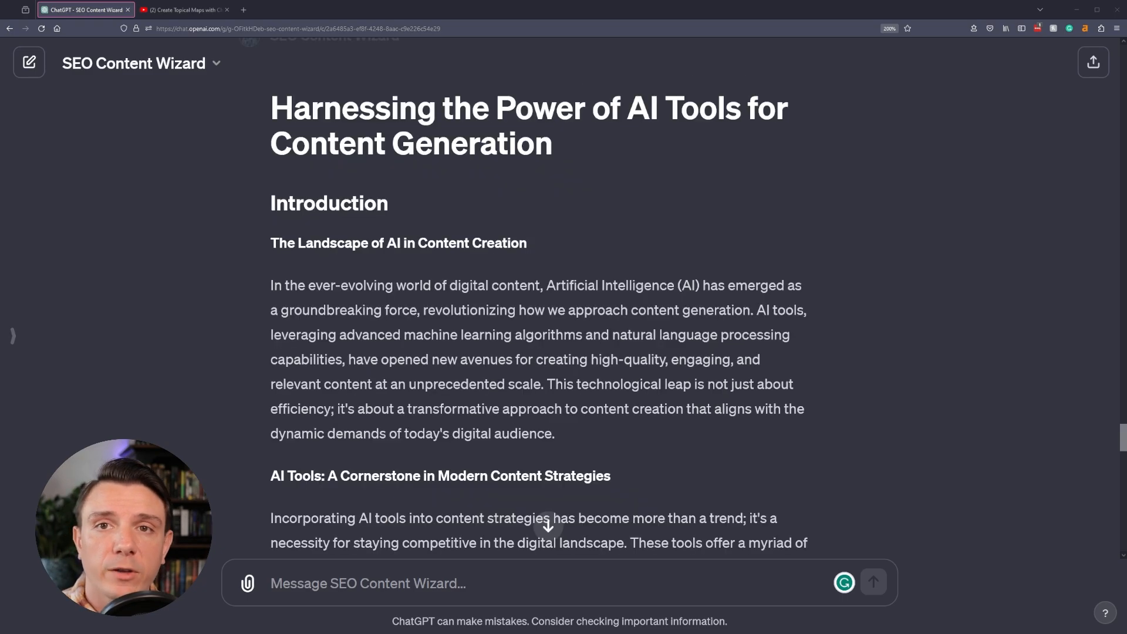
scroll("down", 3)
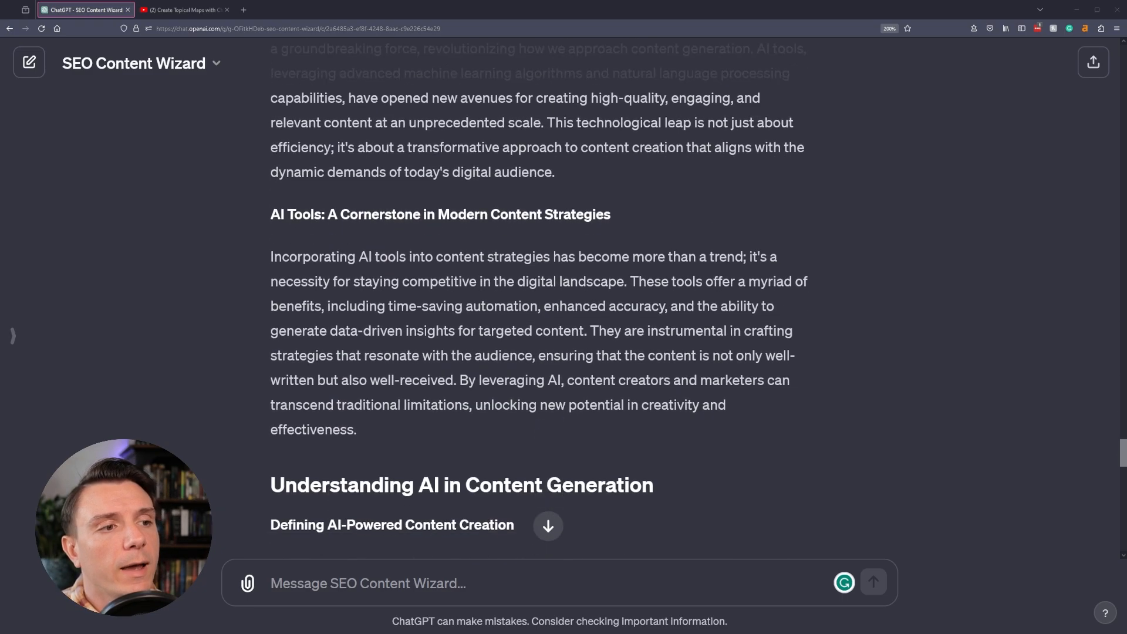
scroll("down", 3)
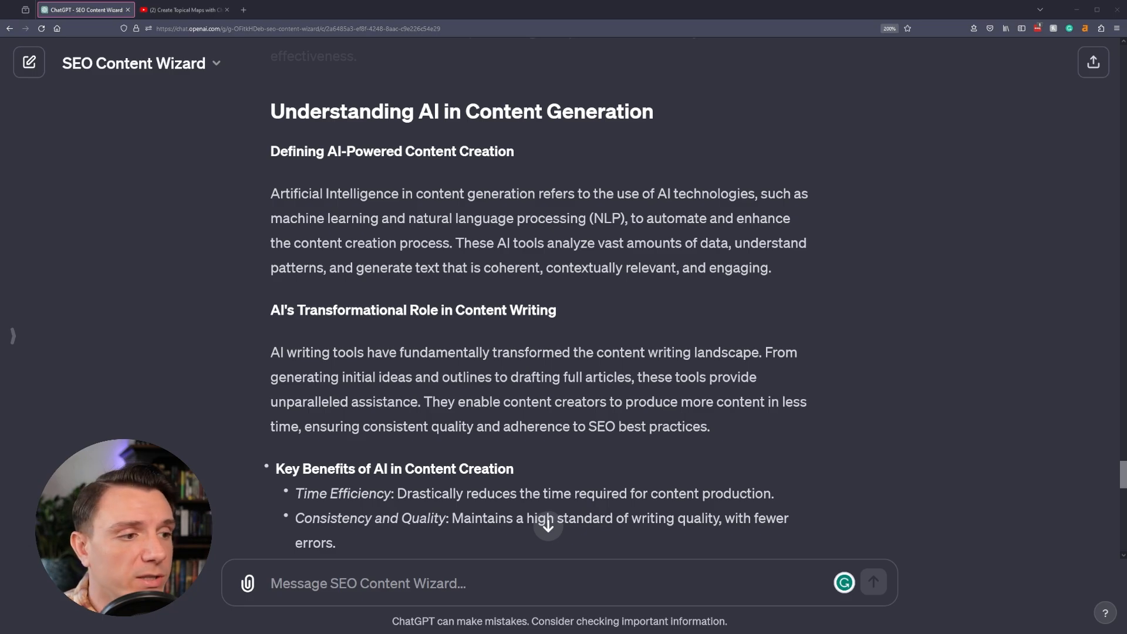
scroll("down", 3)
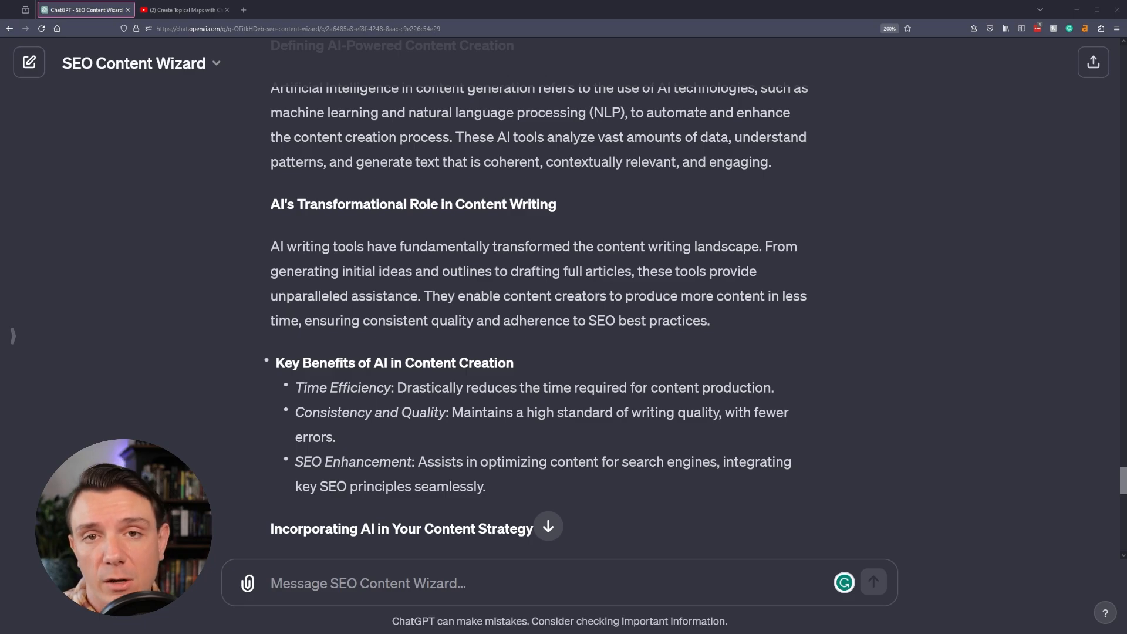
scroll("down", 3)
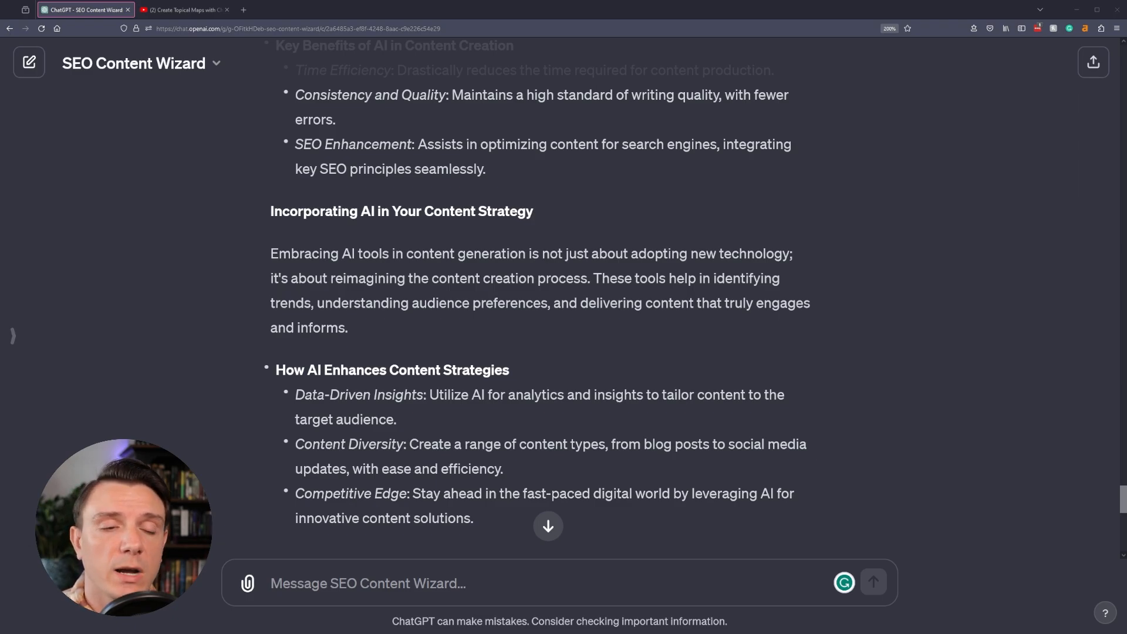
scroll("down", 3)
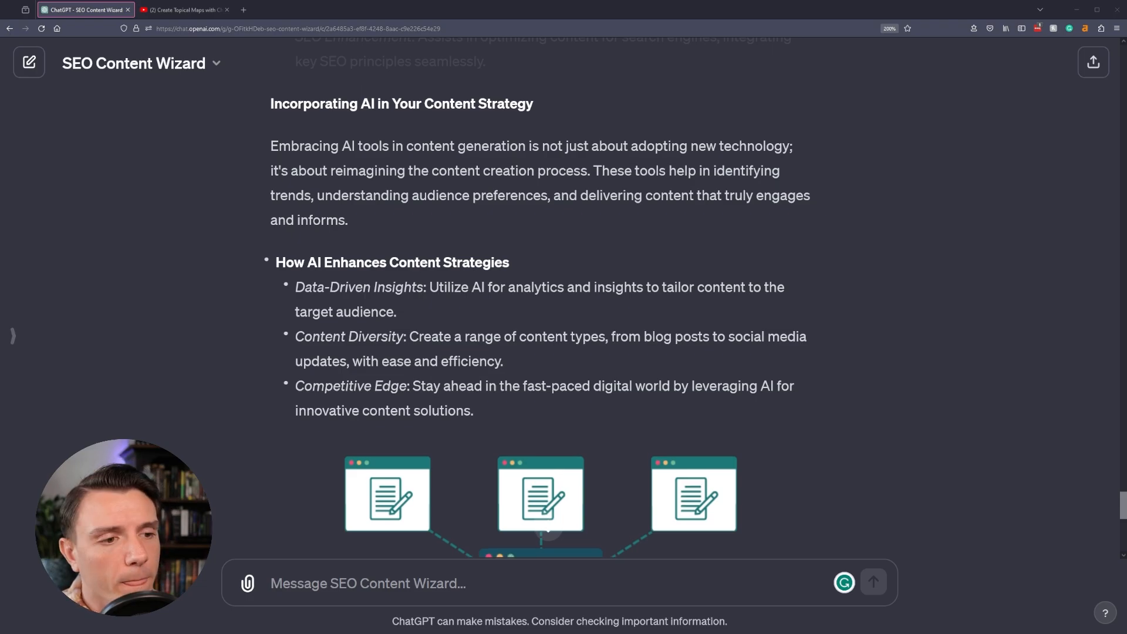
scroll("down", 3)
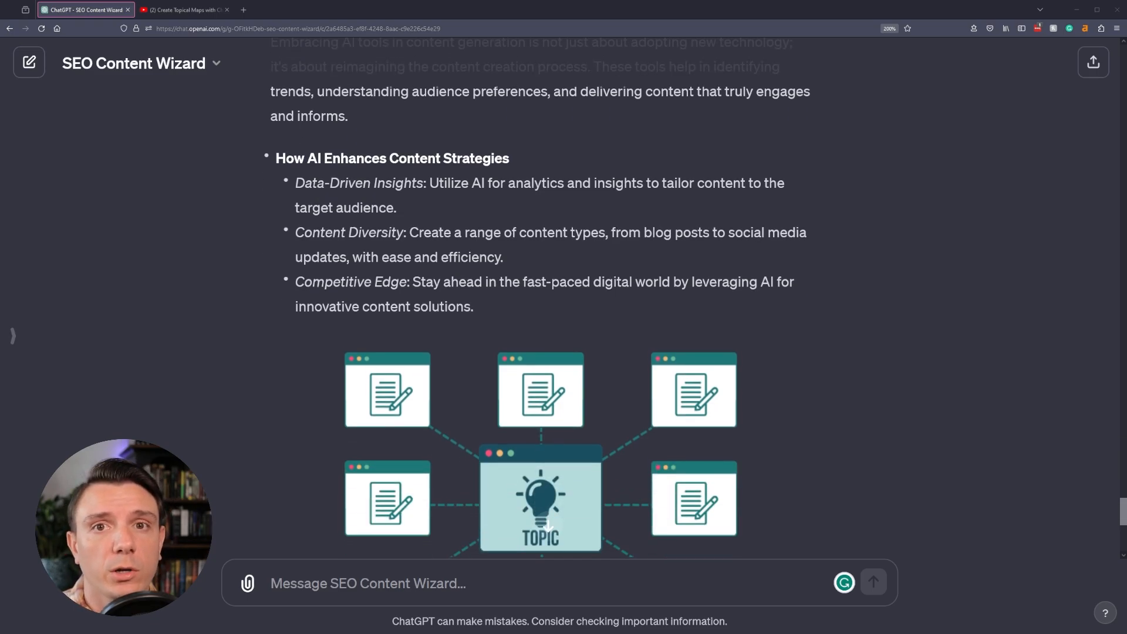
scroll("down", 3)
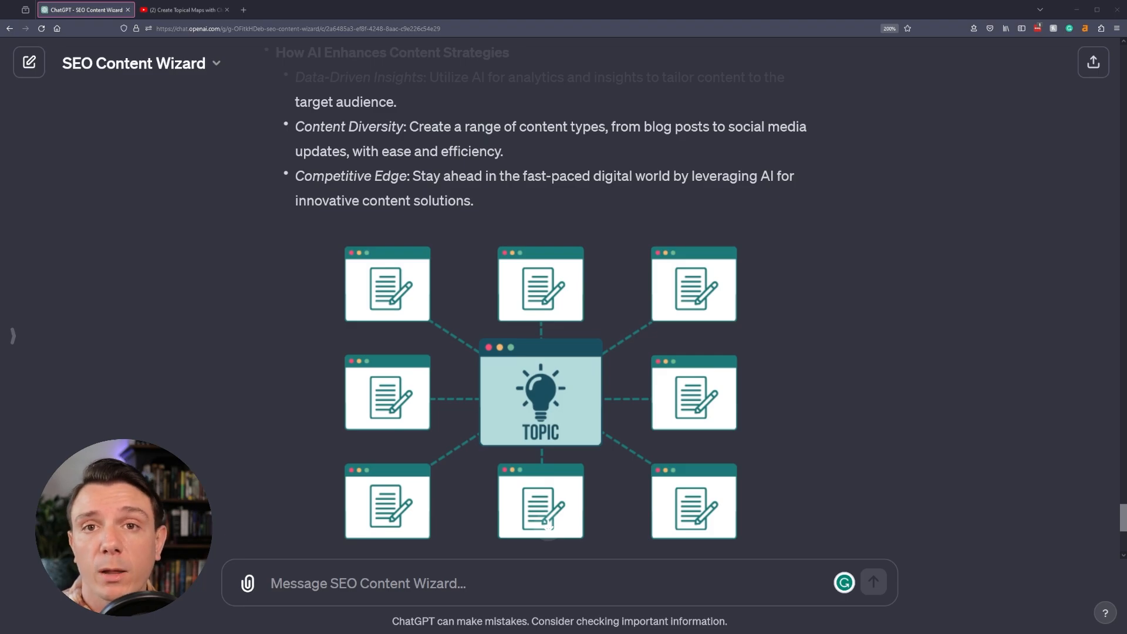
Scroll past the figure caption to the reply's end, then show the published post.
scroll("down", 3)
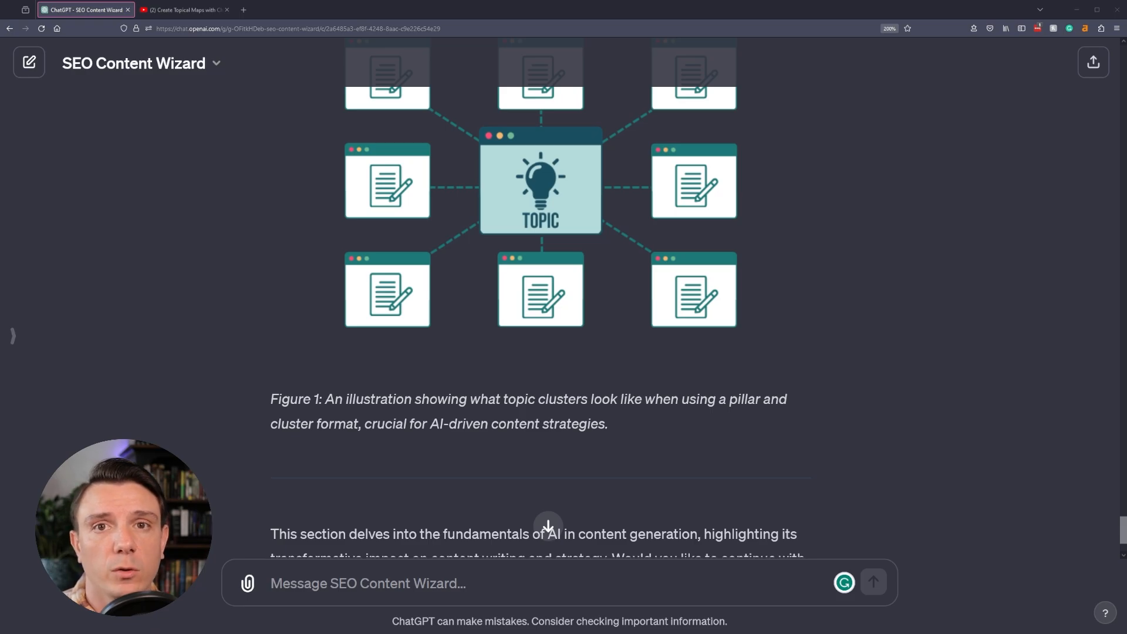
scroll("down", 3)
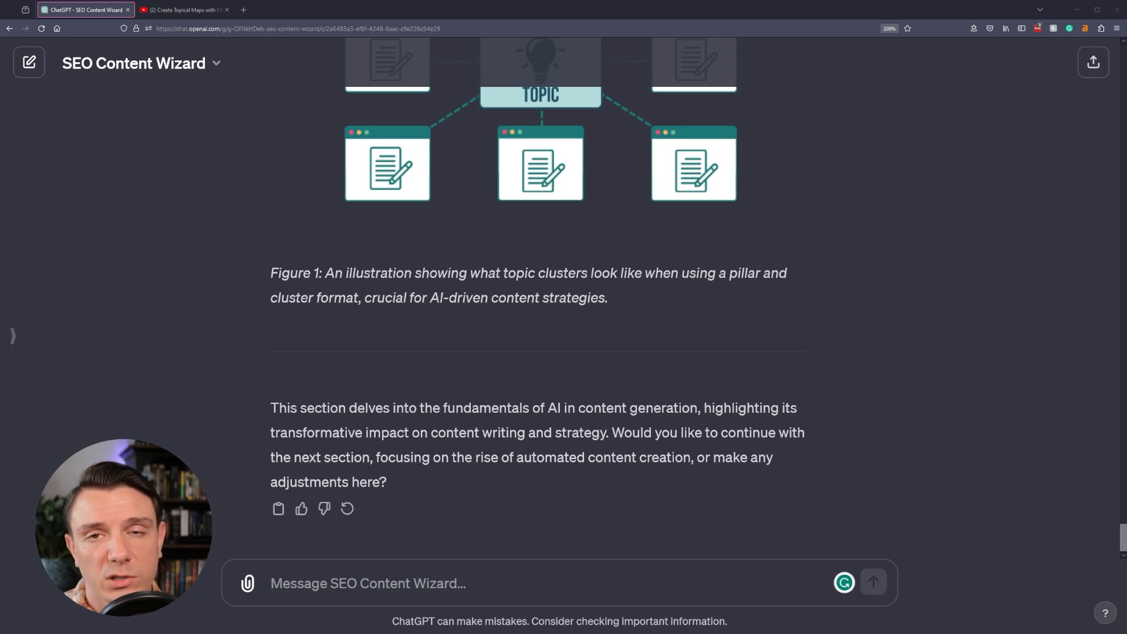
left_click(381, 9)
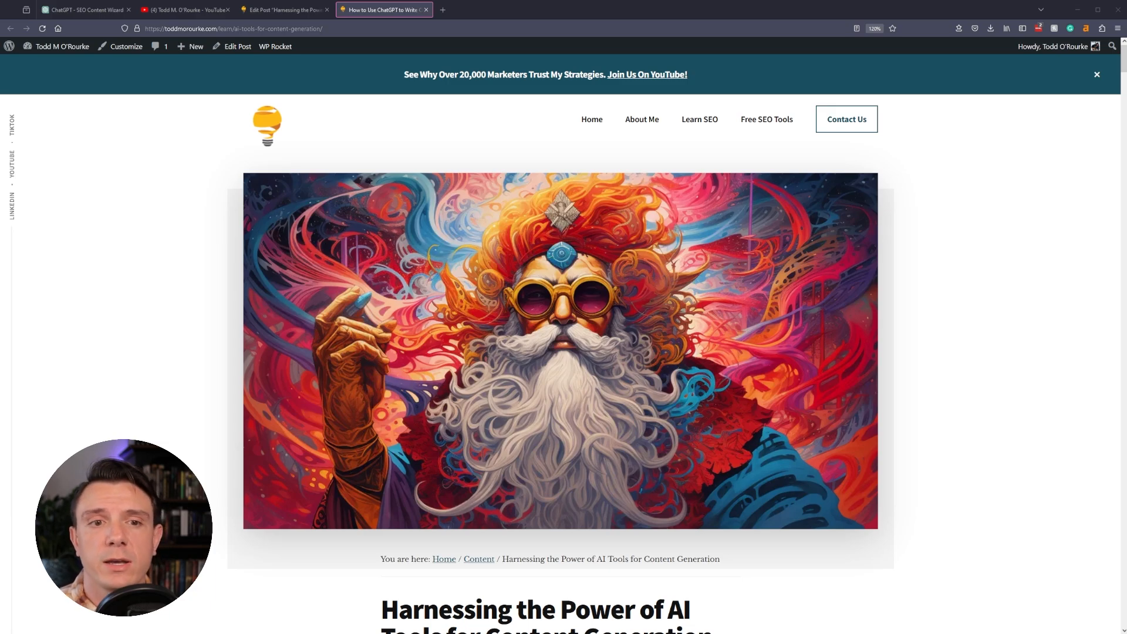
scroll("down", 3)
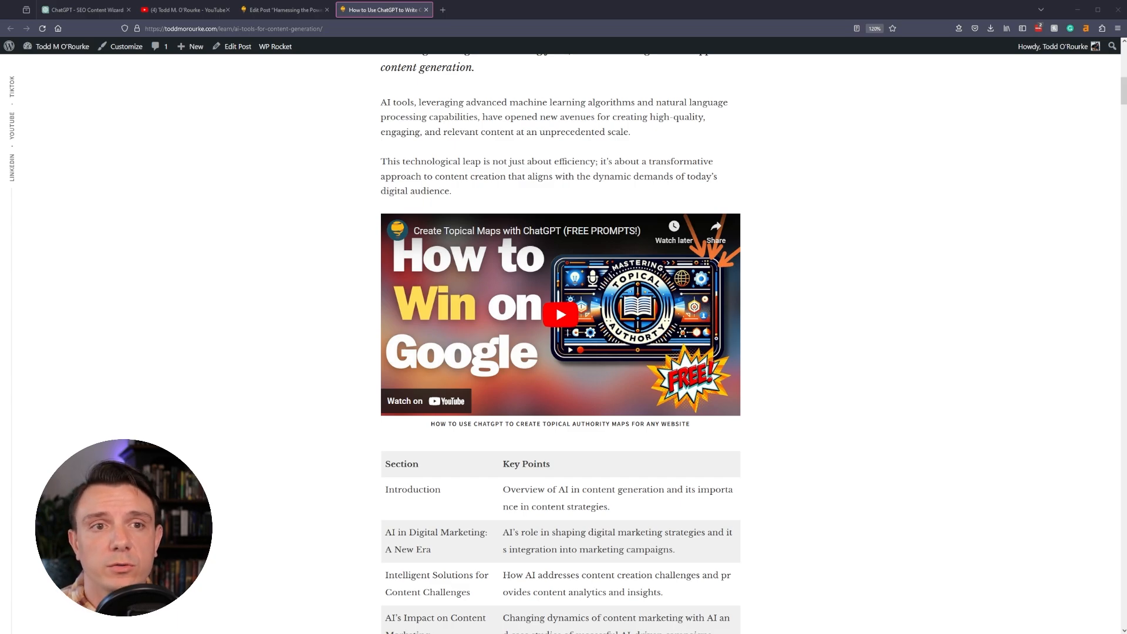
scroll("down", 3)
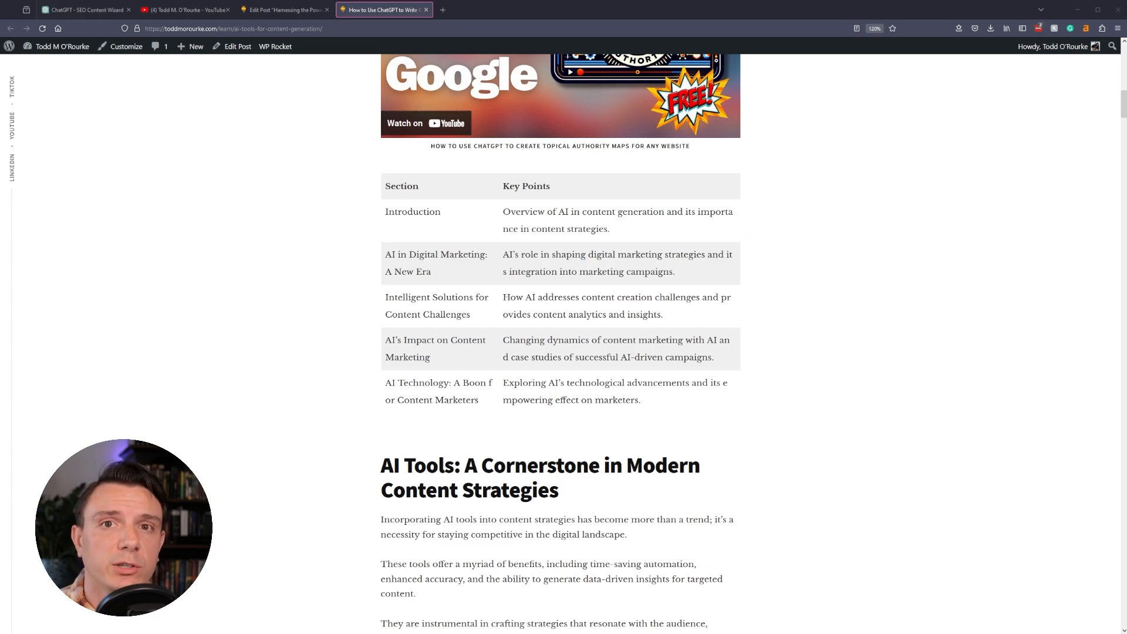
scroll("down", 3)
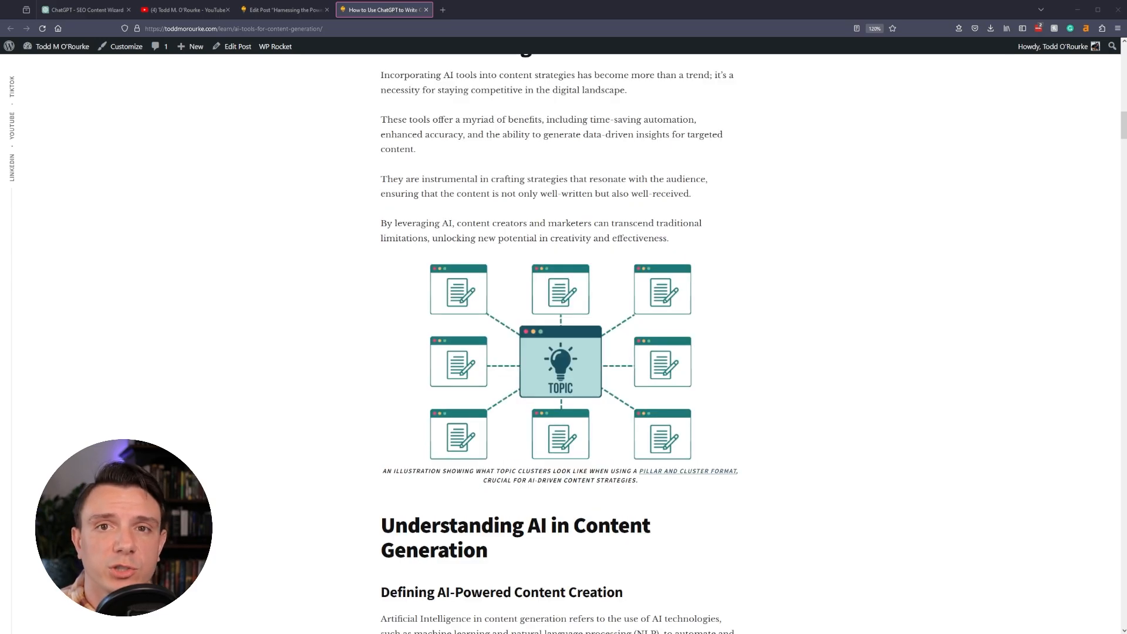
scroll("down", 3)
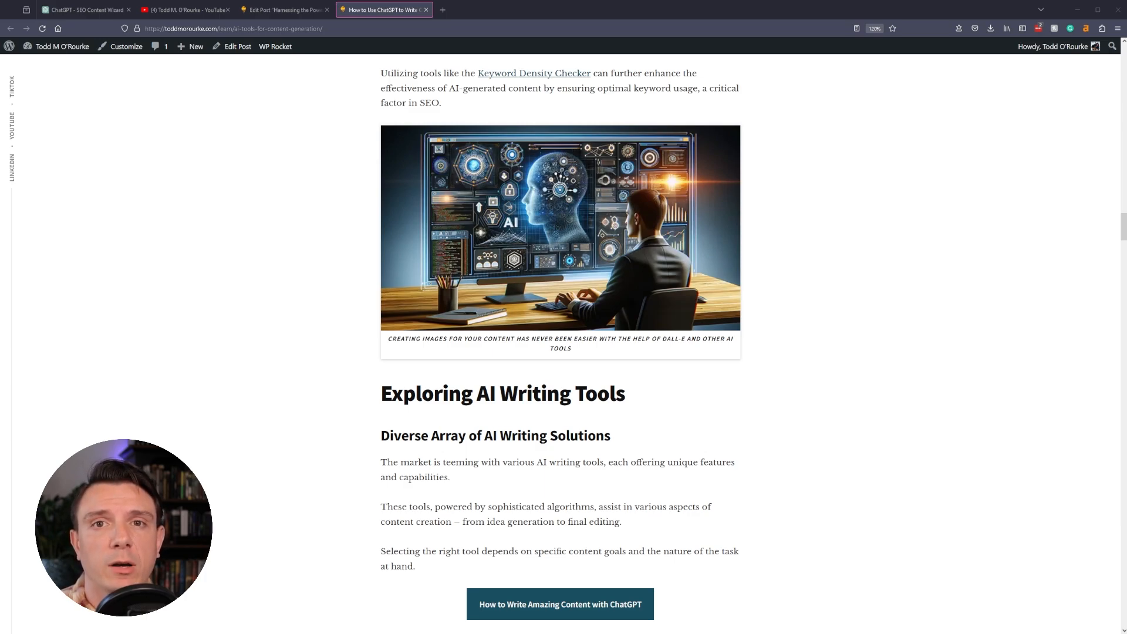
left_click(283, 9)
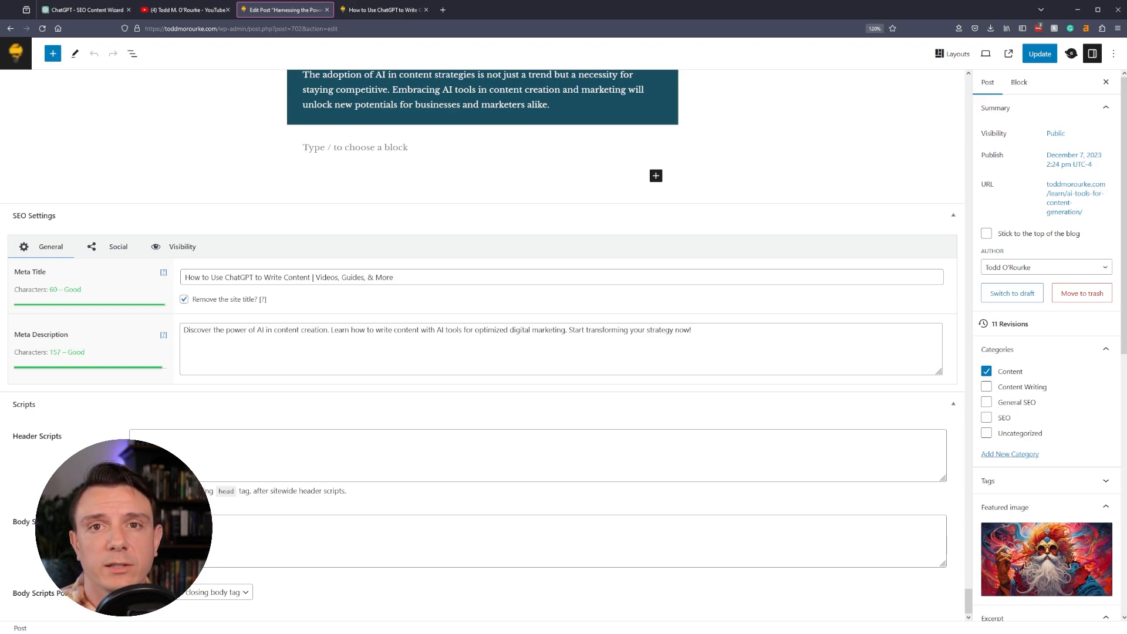
left_click(385, 9)
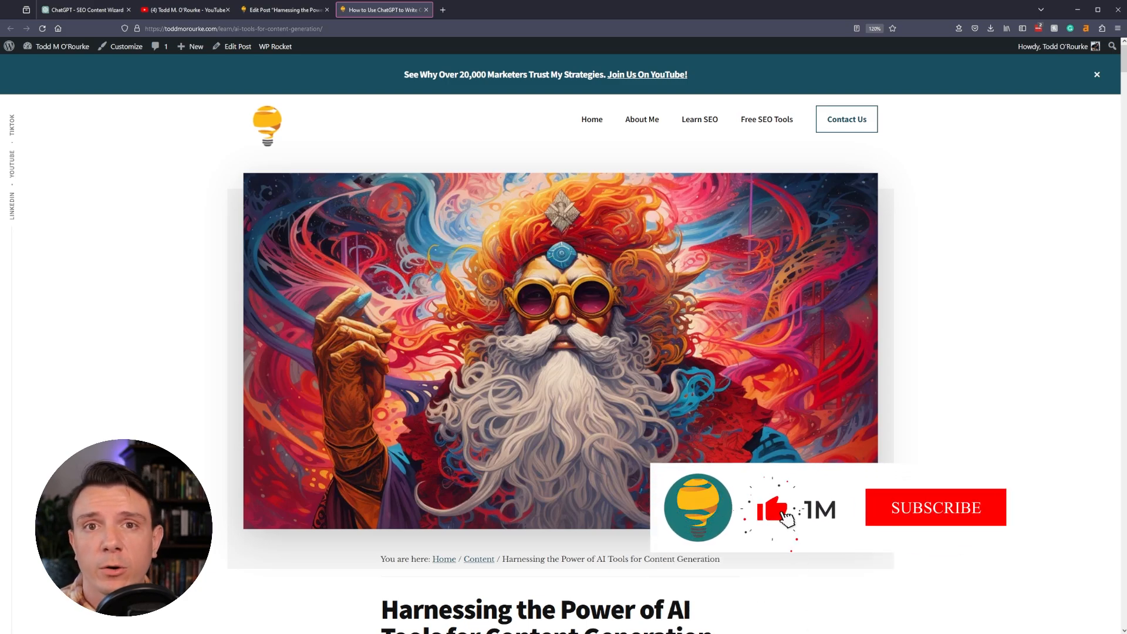
left_click(935, 506)
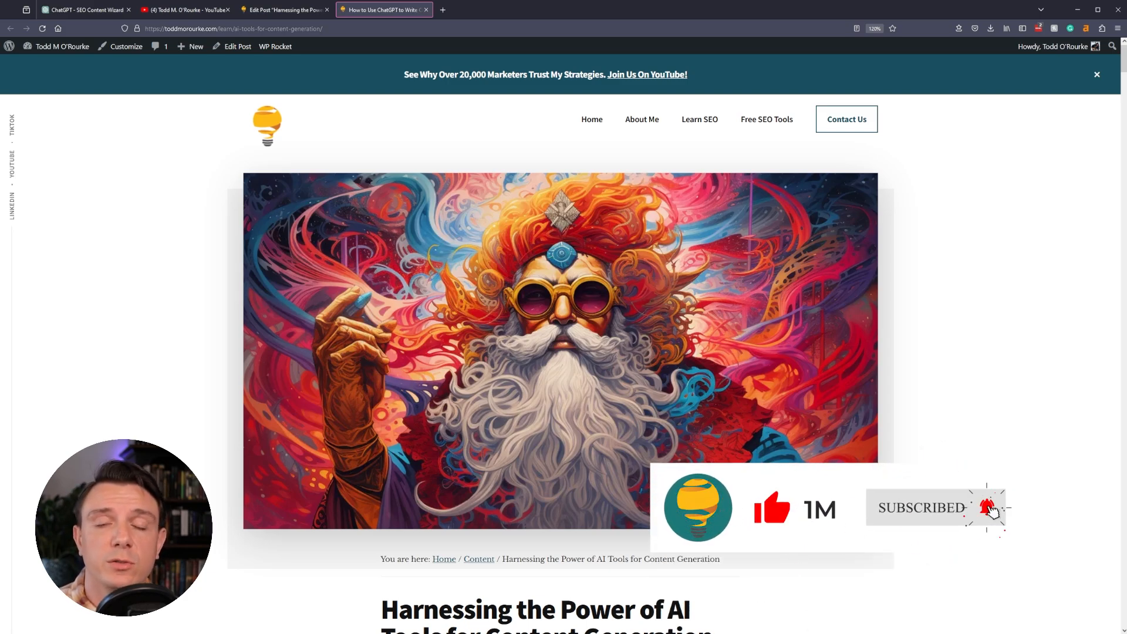